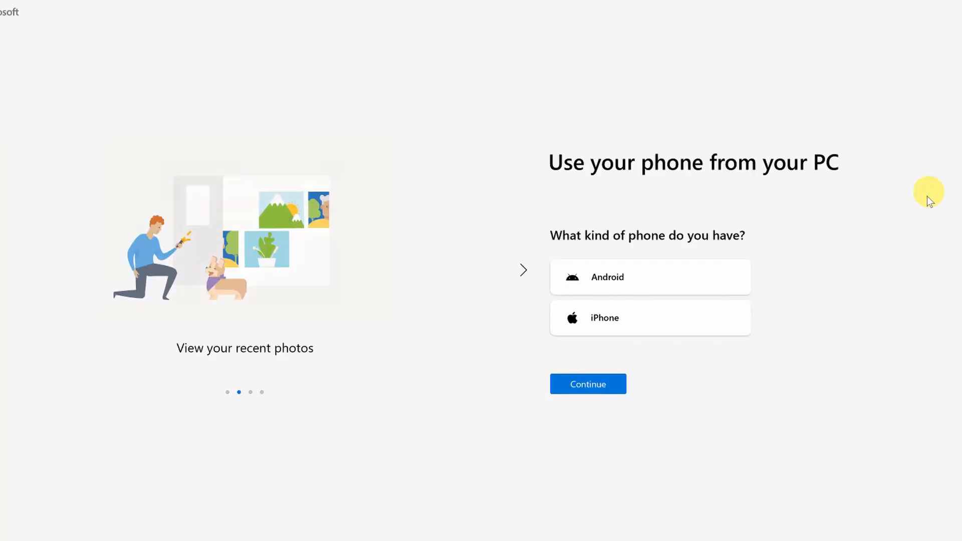
Choose Android under 'What kind of phone do you have?' on the Phone Link setup screen
left_click(649, 277)
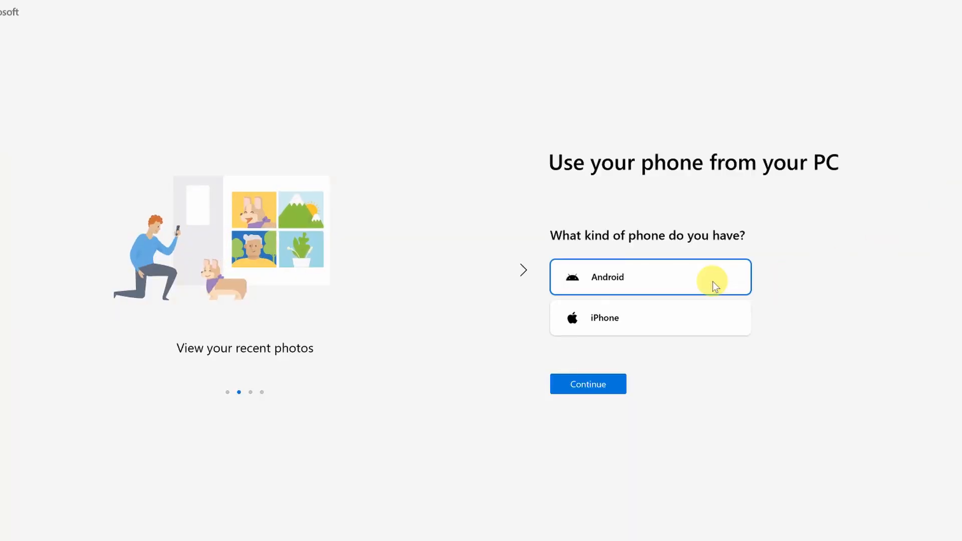